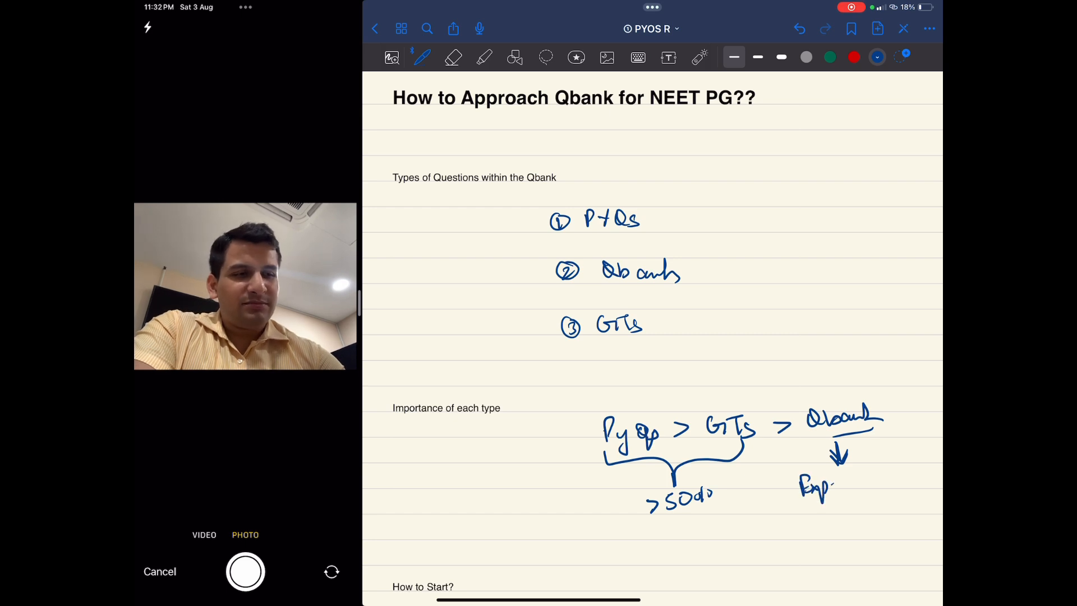
Handwrite 'Experience' beneath the arrow under Qbank in the ranking.
type("Experience")
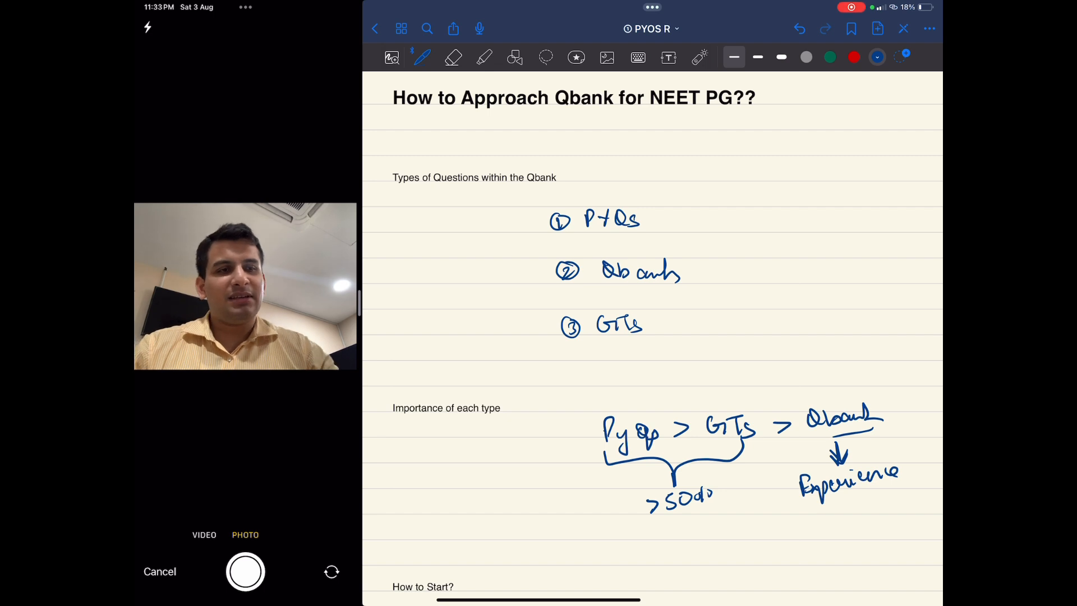
scroll("down", 3)
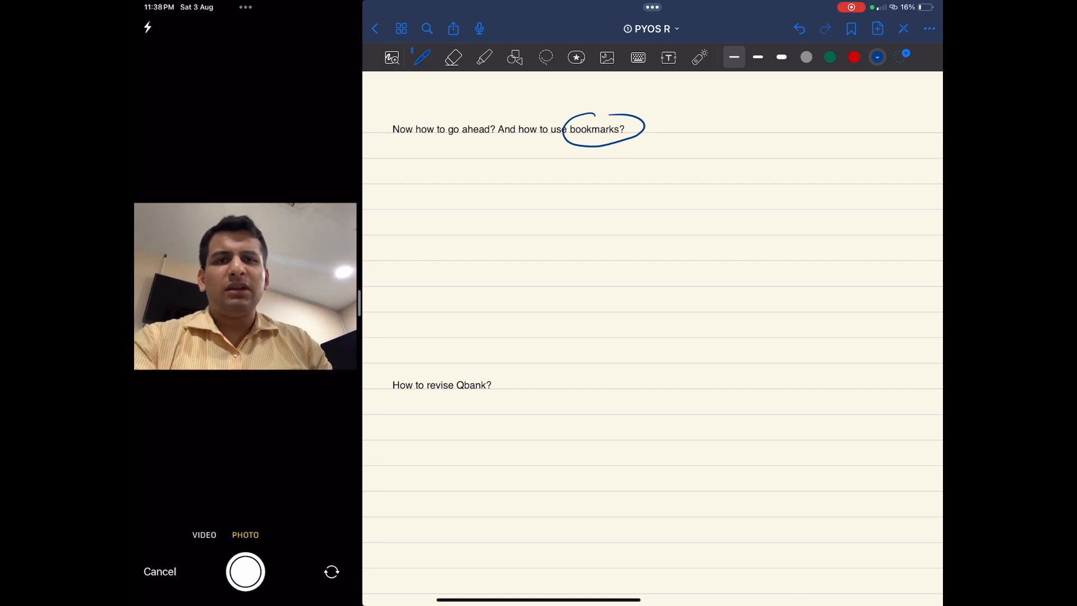
Sketch the bookmark flag symbol below the heading and annotate its meaning.
left_click_drag(412, 185, 409, 203)
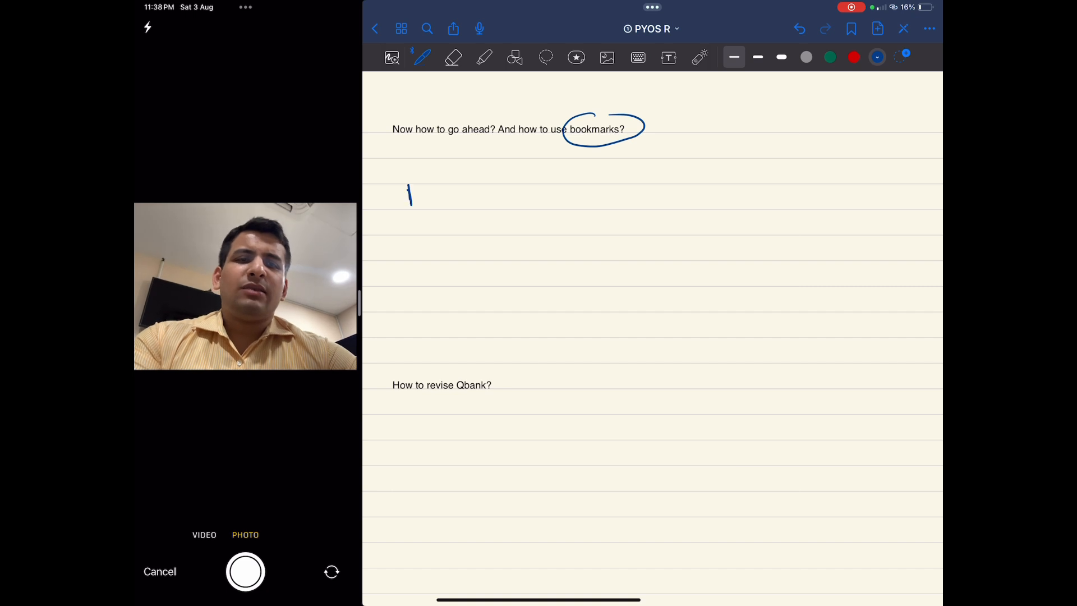
left_click_drag(411, 185, 426, 205)
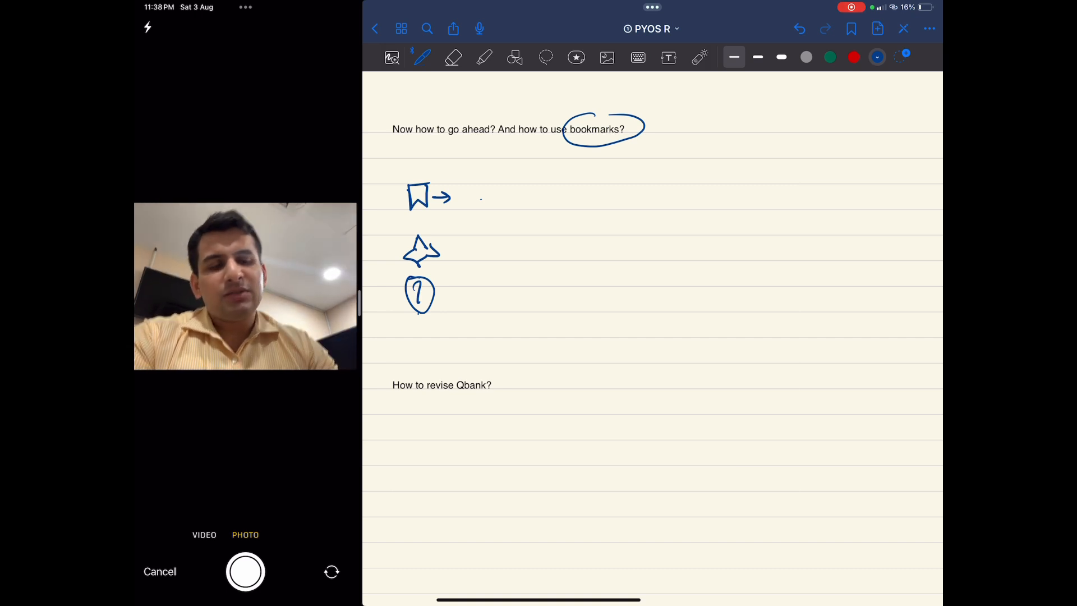
left_click(546, 57)
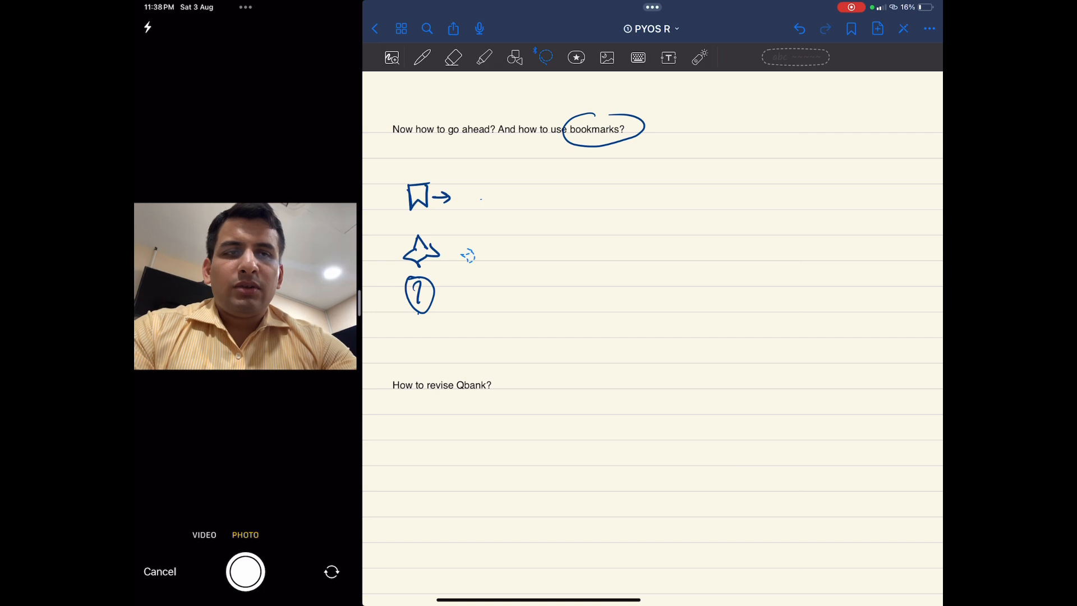
left_click(422, 58)
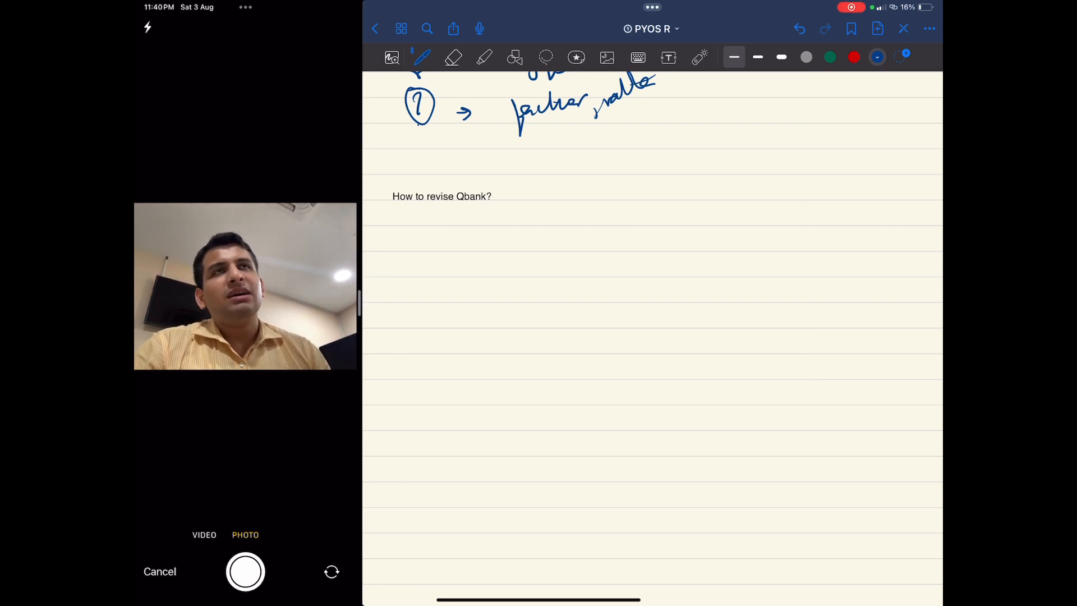
Scroll down past the revision ranking to page 3, 'How to review GT questions??'.
scroll("down", 3)
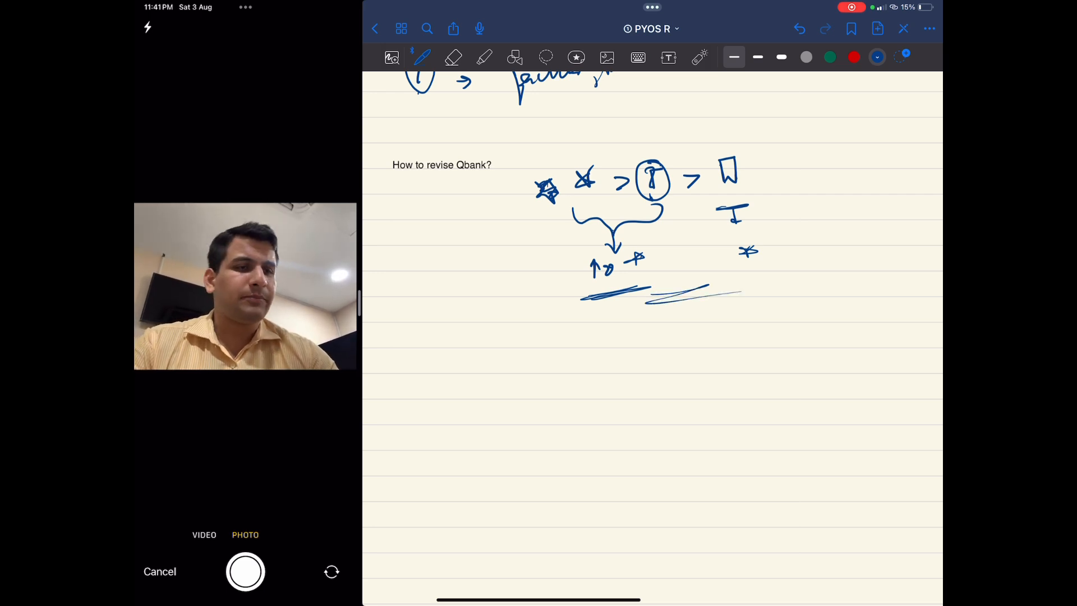
scroll("down", 3)
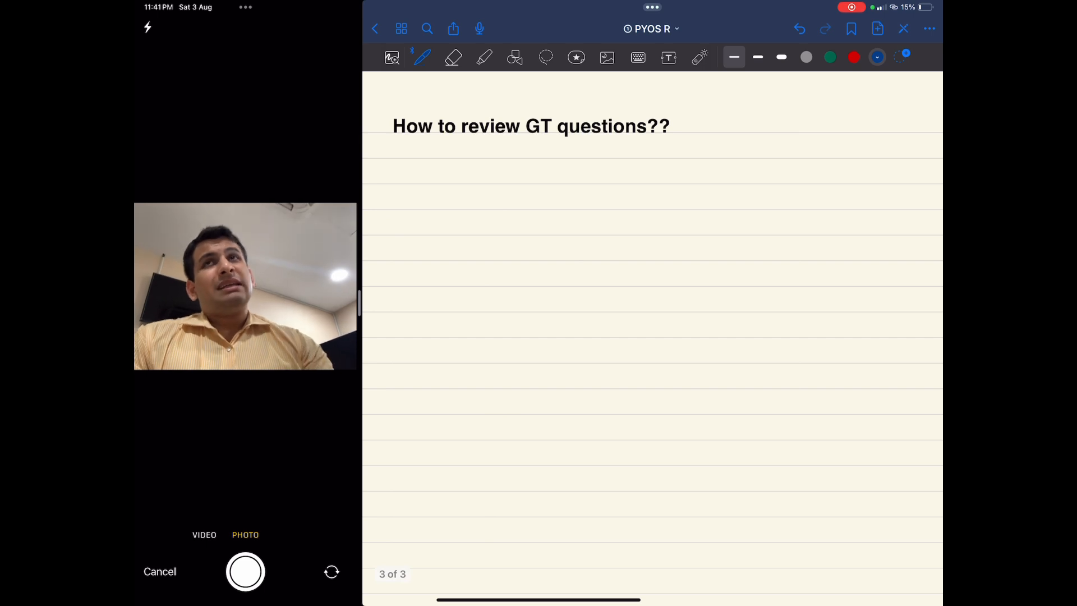